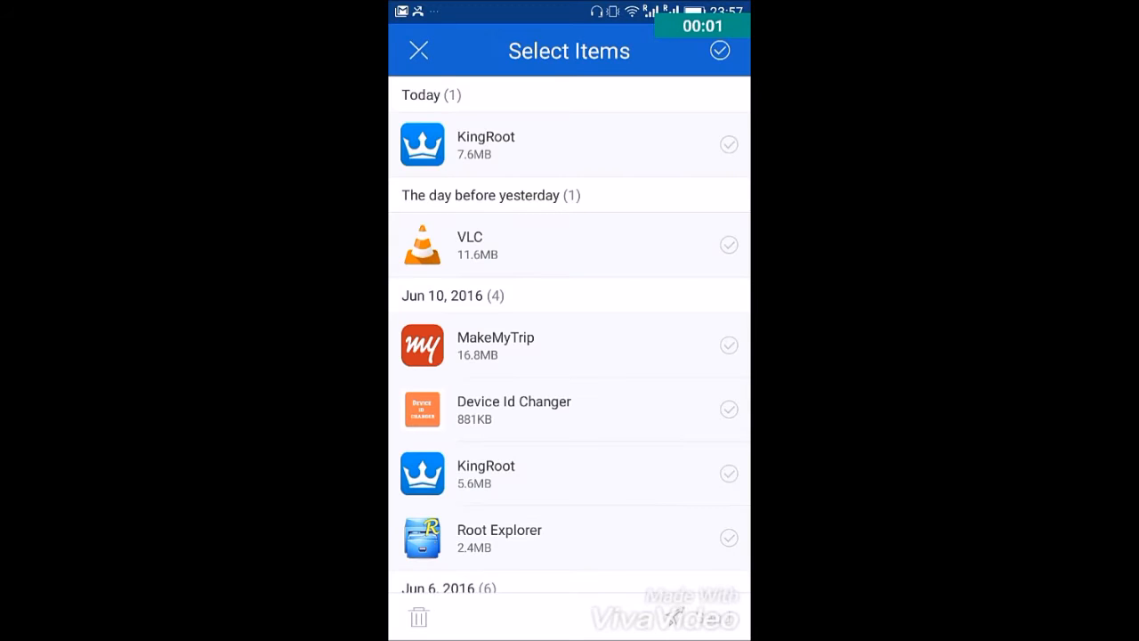
# Step: Exit item selection and start installing the 7.6MB KingRoot received today
pyautogui.click(419, 51)
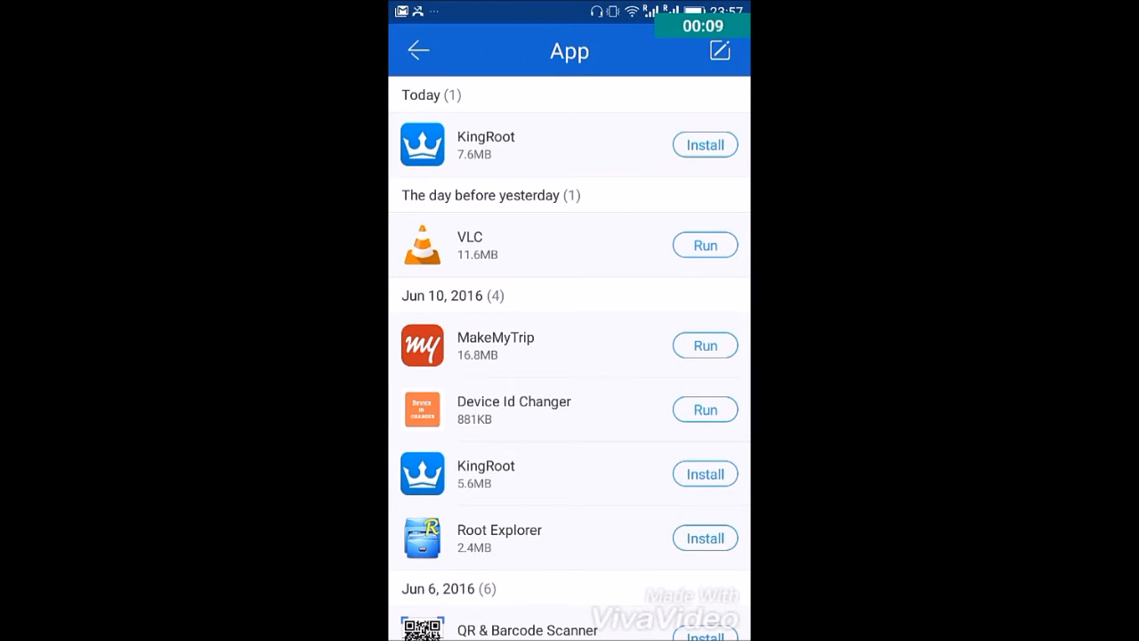
pyautogui.click(704, 144)
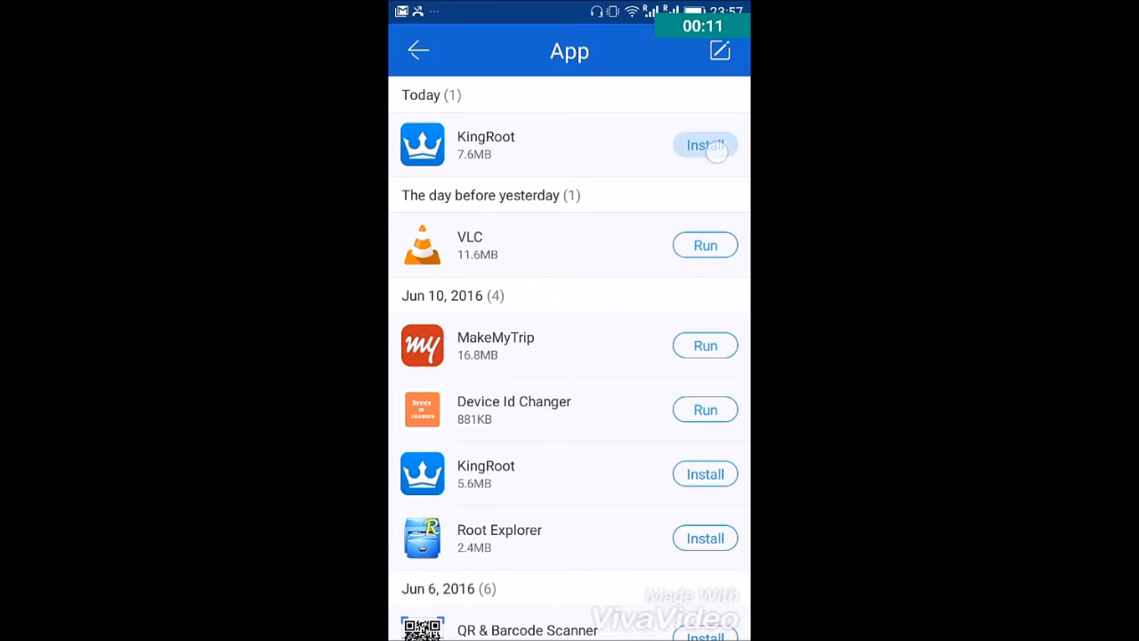
# Step: Install KingRoot via Package installer, accepting the third-party store warning
pyautogui.click(705, 145)
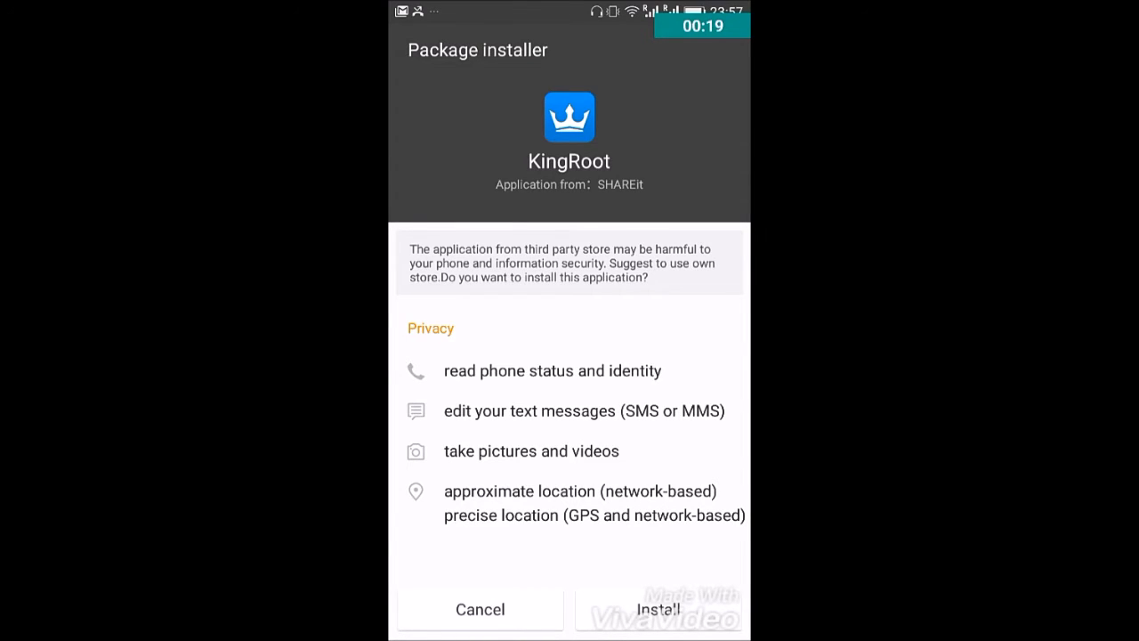
pyautogui.click(657, 609)
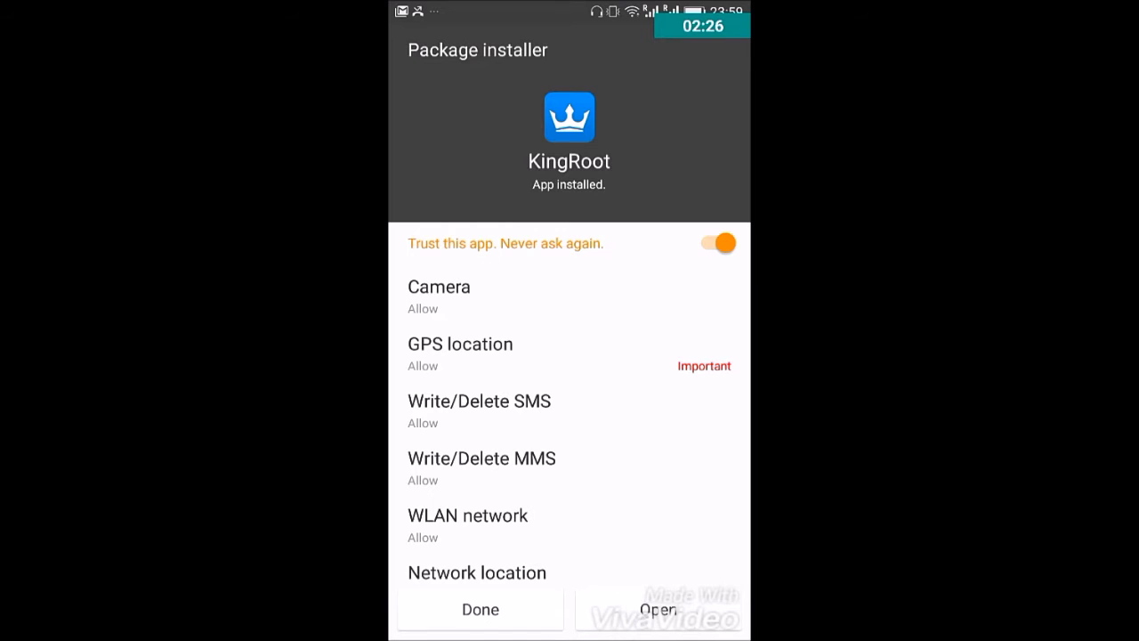
# Step: Open KingRoot from the App installed screen
pyautogui.click(658, 609)
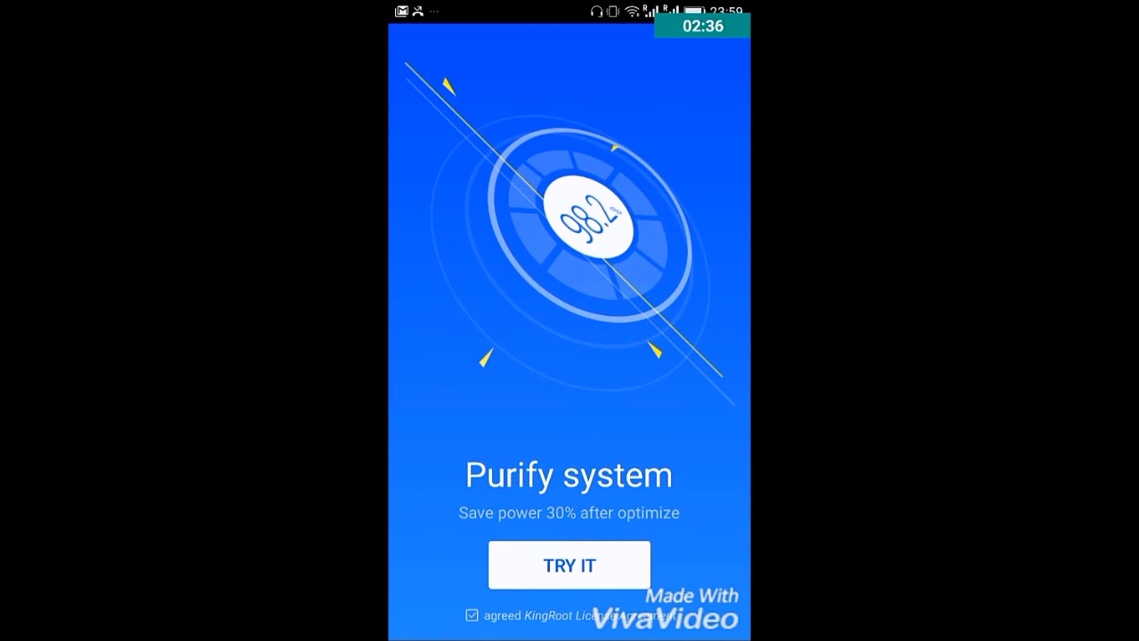
# Step: Dismiss the Purify system welcome screen and start rooting the M3 phone
pyautogui.click(569, 564)
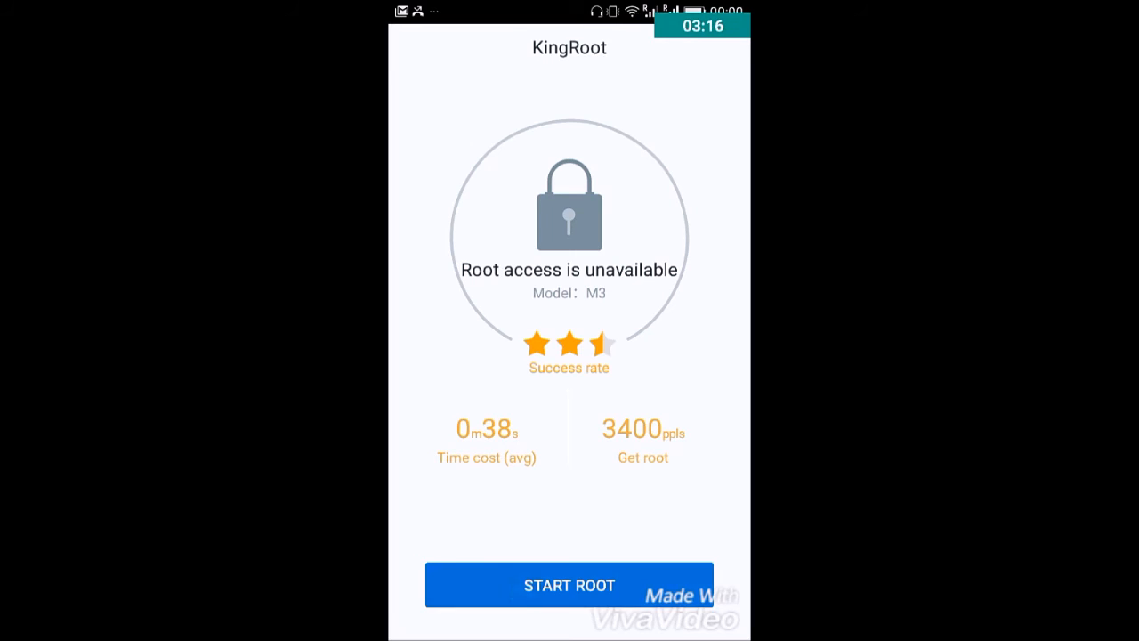
pyautogui.click(568, 584)
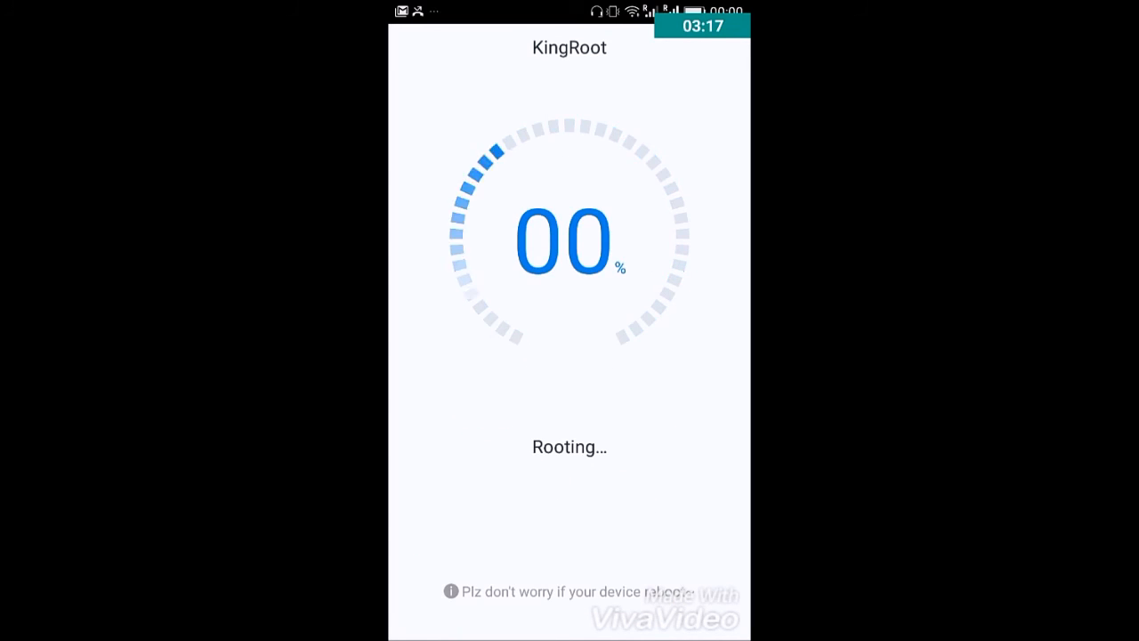